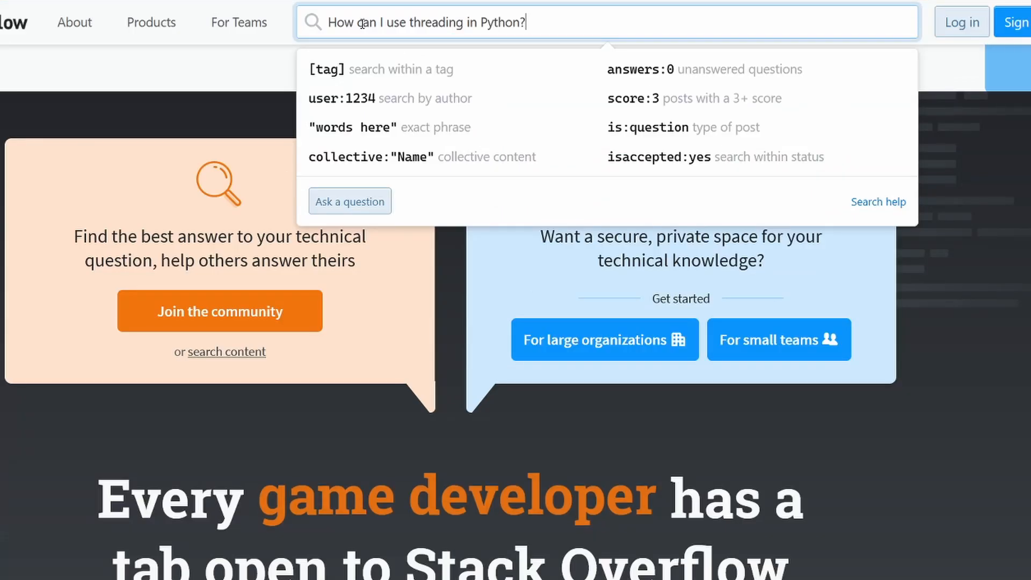
Search, open 'How can I use threading in Python?' and scroll to the ThreadPool example
key(Enter)
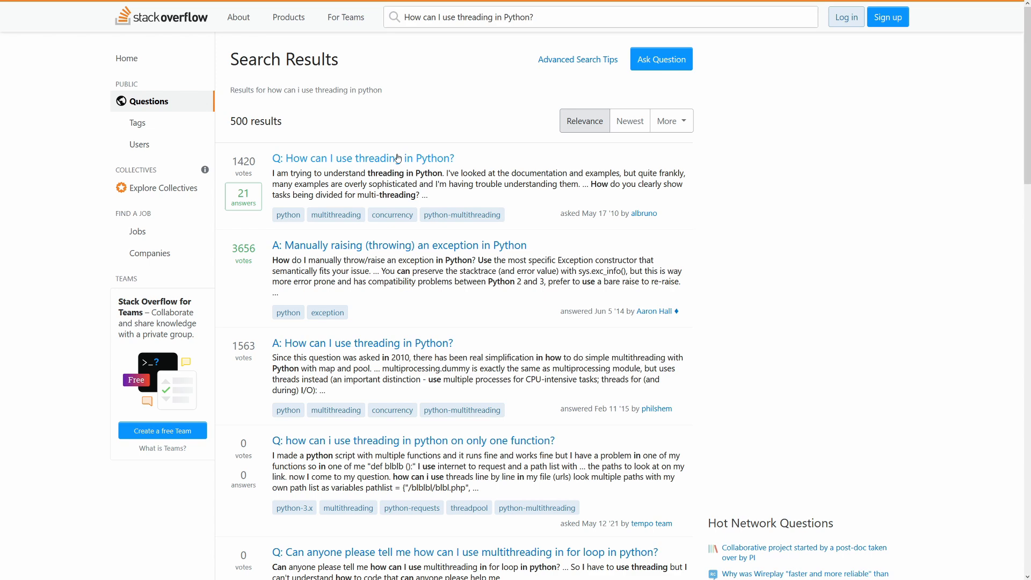
click(387, 158)
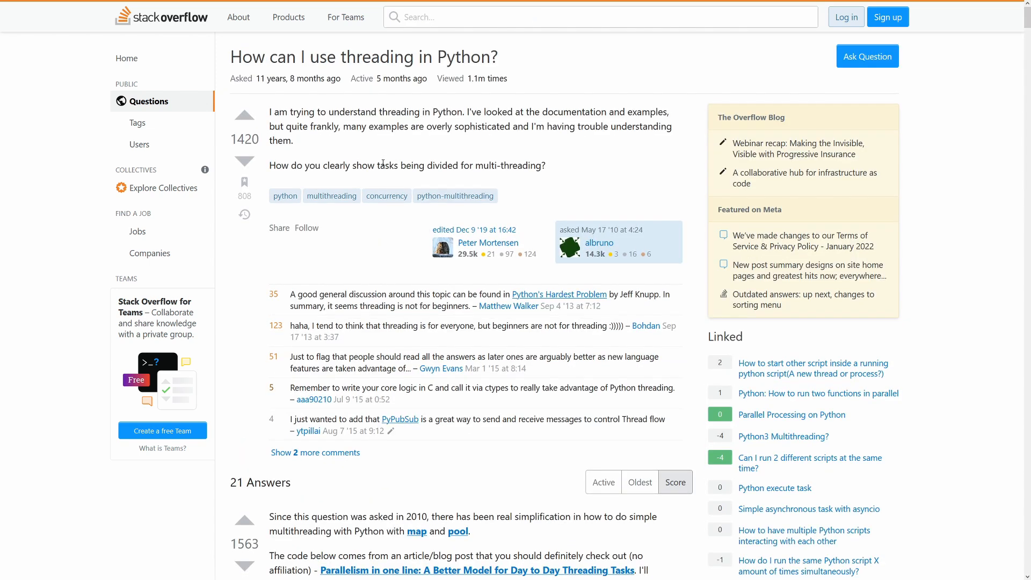
scroll(down, 3)
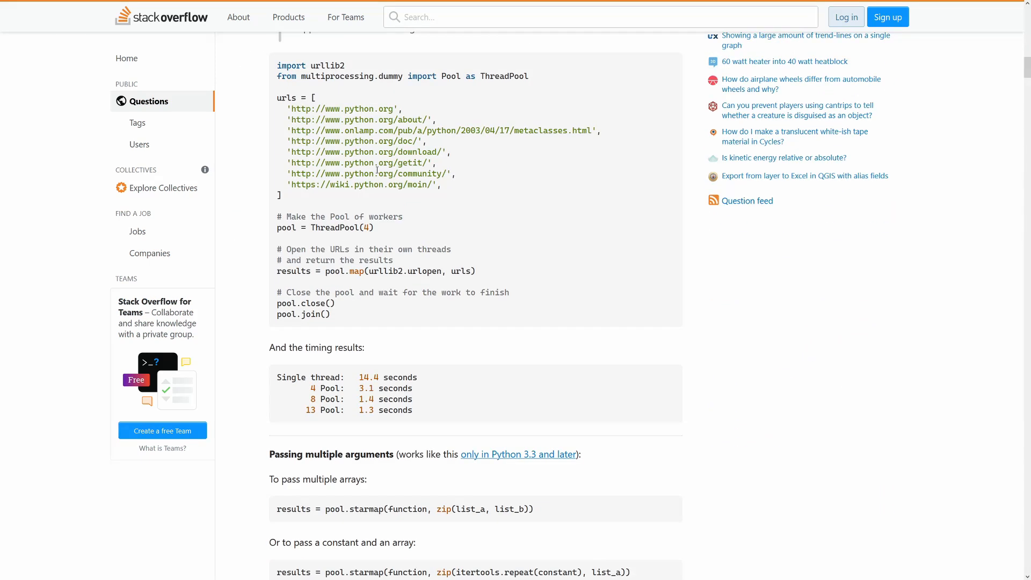